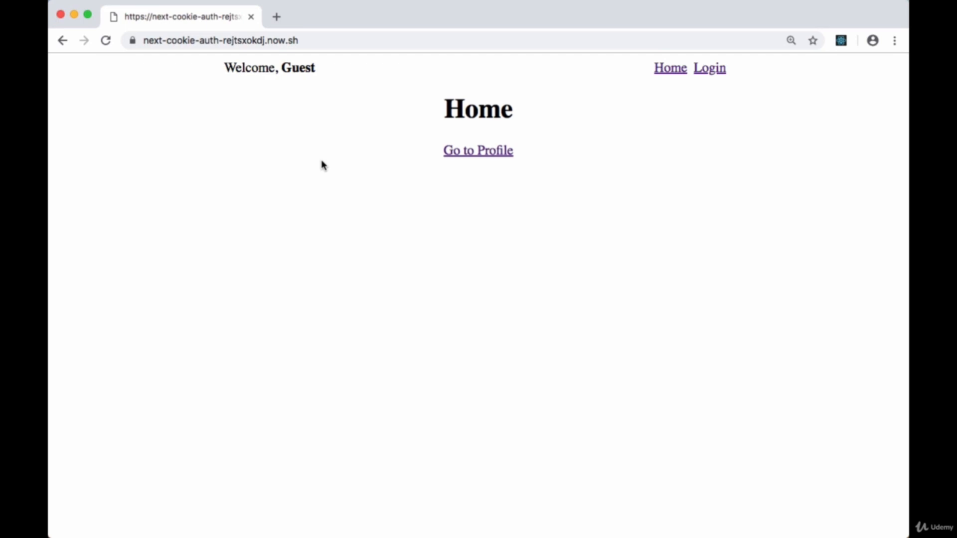
pyautogui.moveTo(198, 69)
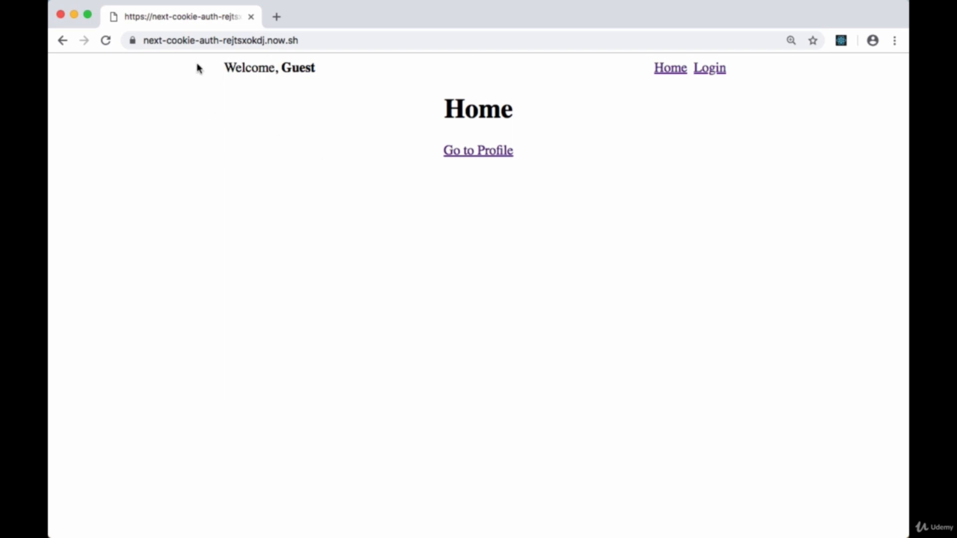
pyautogui.moveTo(468, 120)
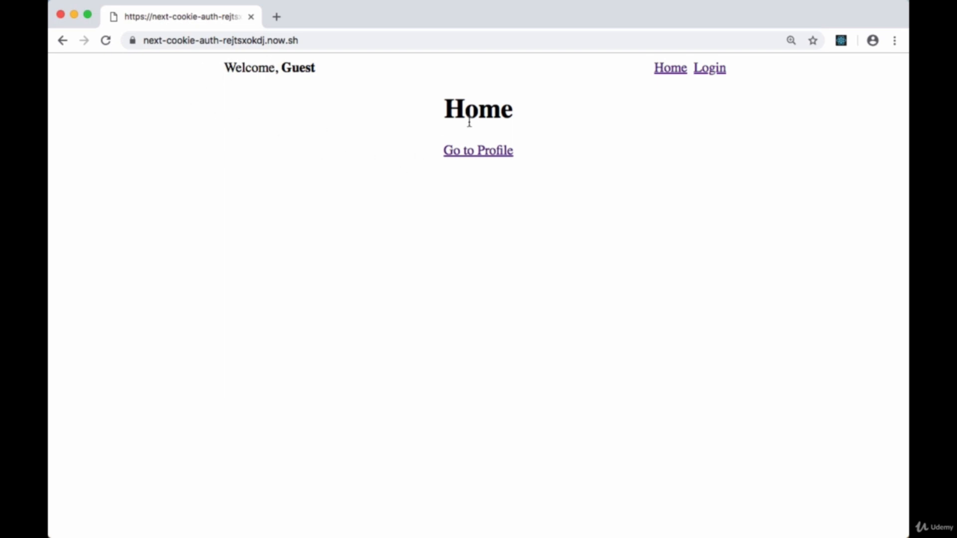
pyautogui.moveTo(477, 151)
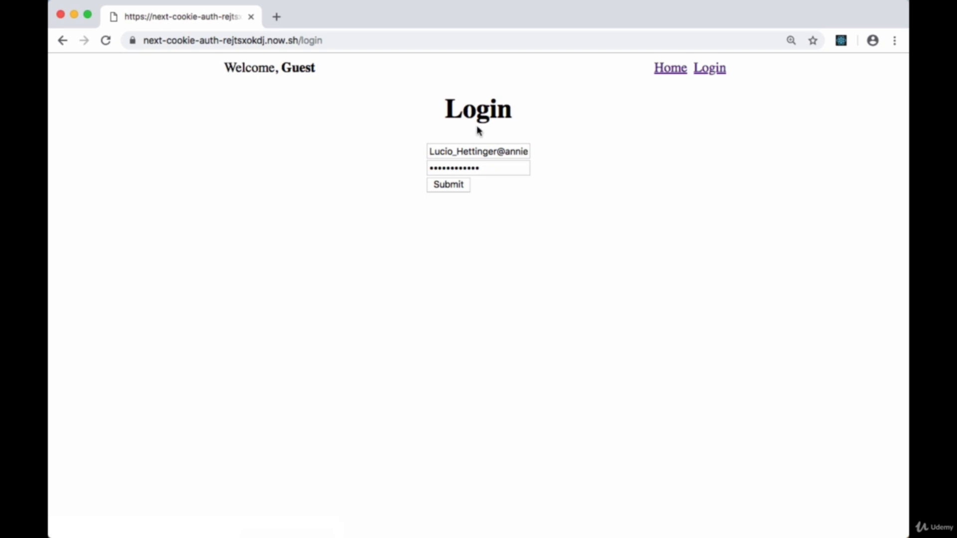
pyautogui.moveTo(400, 162)
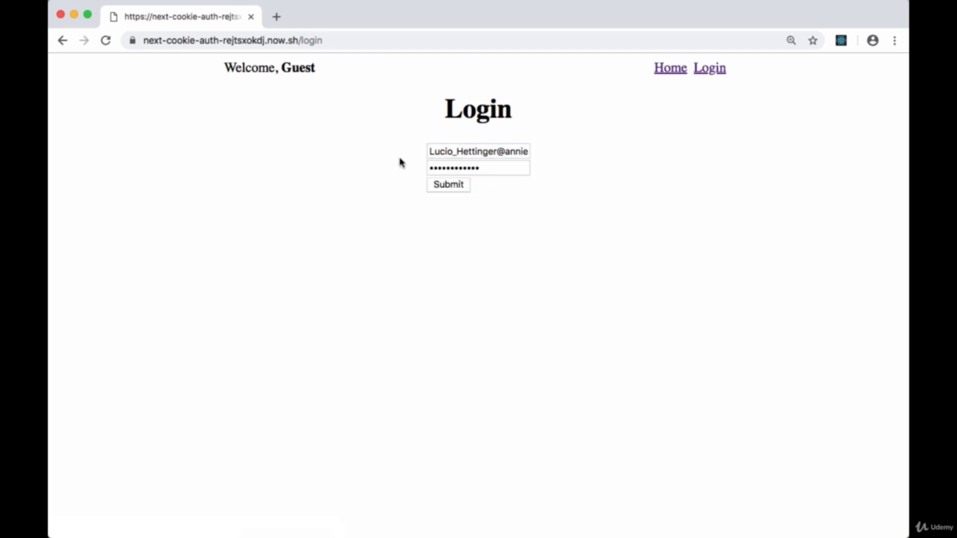
pyautogui.moveTo(359, 171)
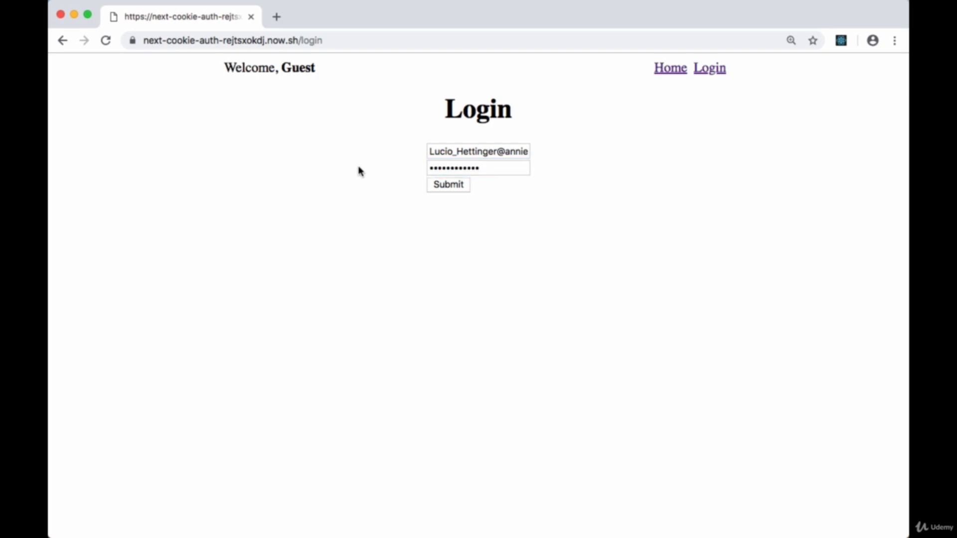
# Submit the login with a shortened password to trigger 'Invalid email or password'
pyautogui.click(477, 167)
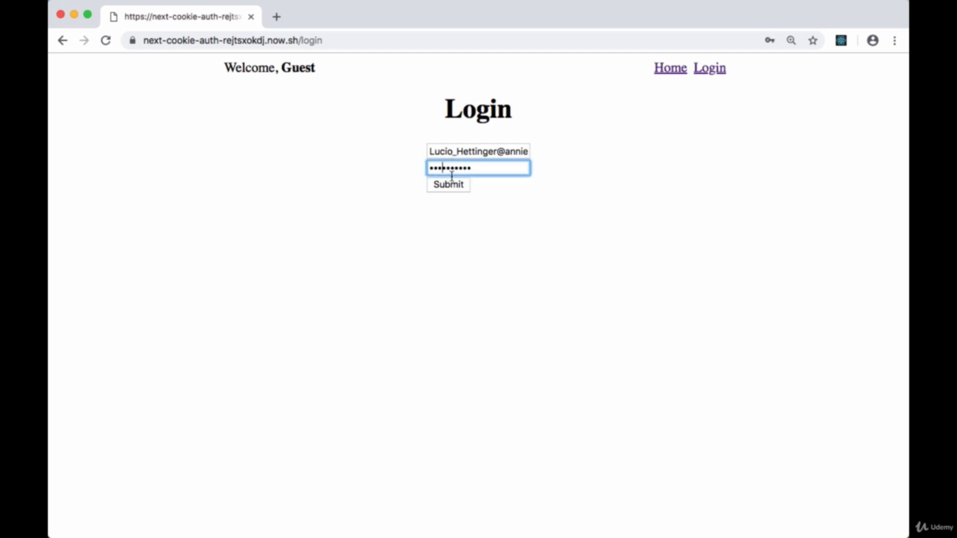
pyautogui.click(448, 184)
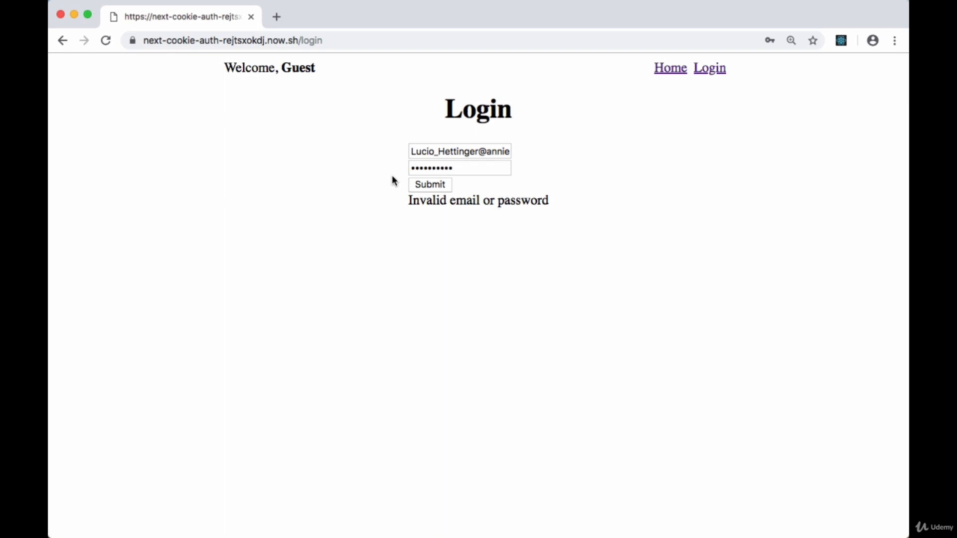
pyautogui.moveTo(520, 206)
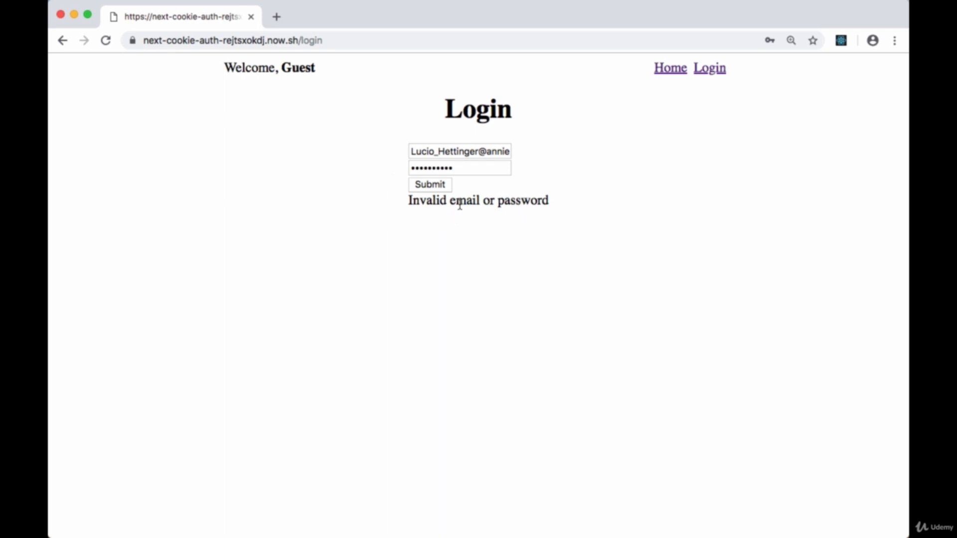
pyautogui.moveTo(390, 192)
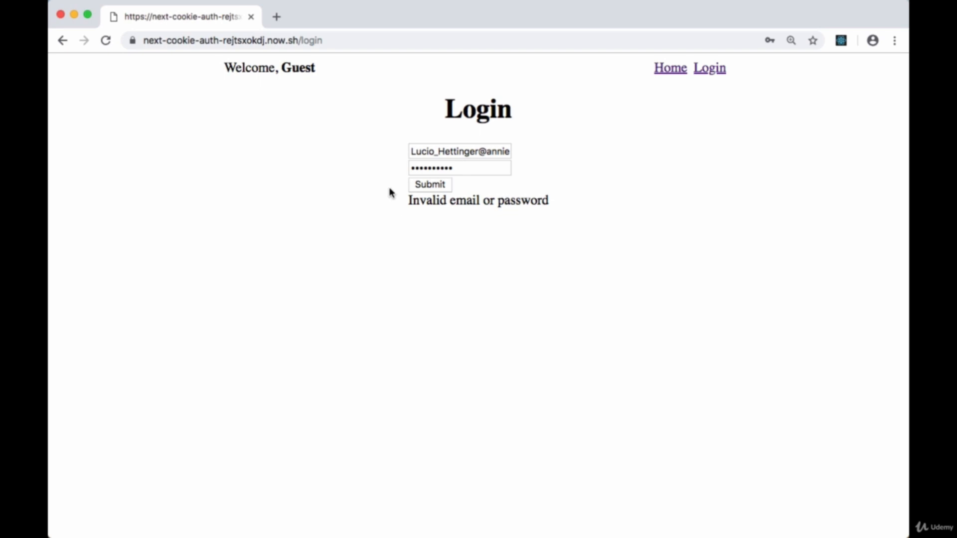
pyautogui.moveTo(397, 192)
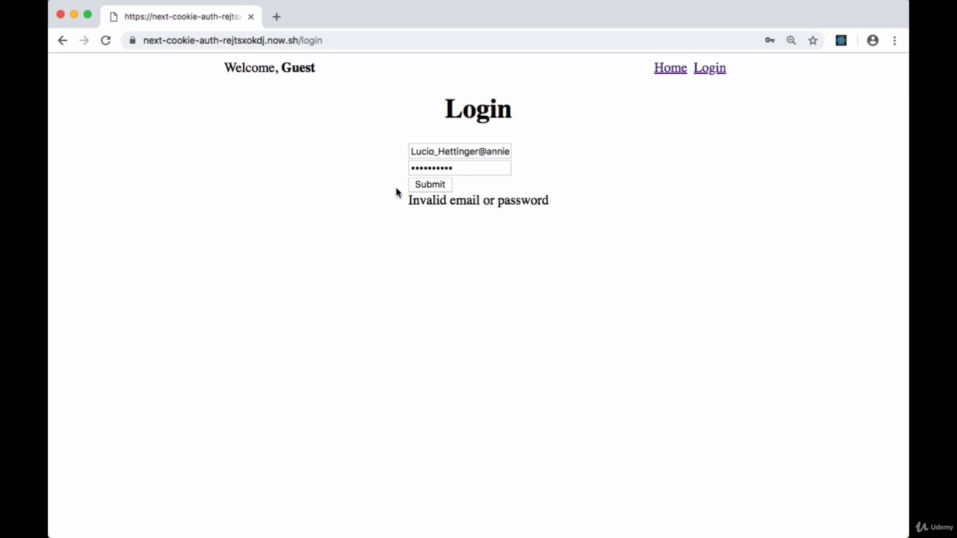
# Reload the login page and submit the saved credentials to reach Chelsey Dietrich's Profile
pyautogui.click(428, 184)
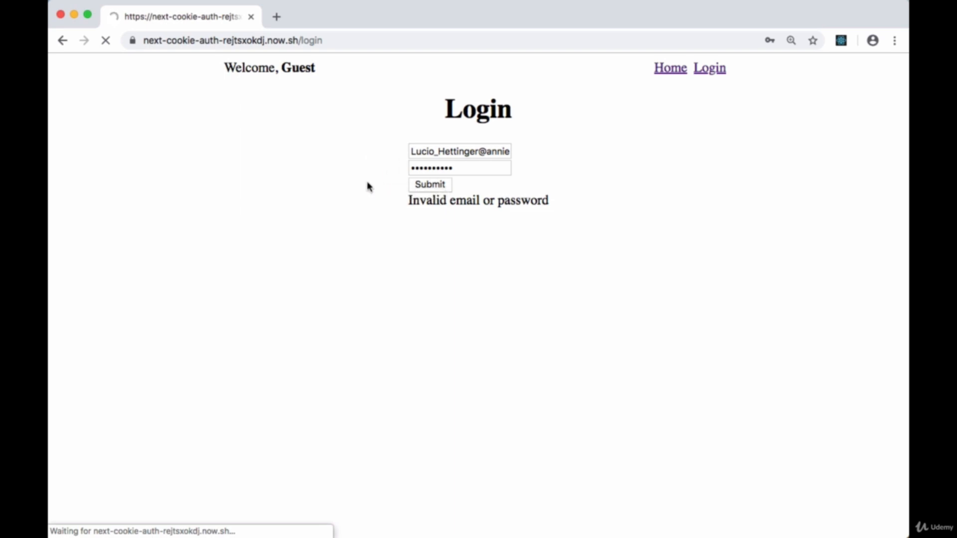
pyautogui.click(448, 185)
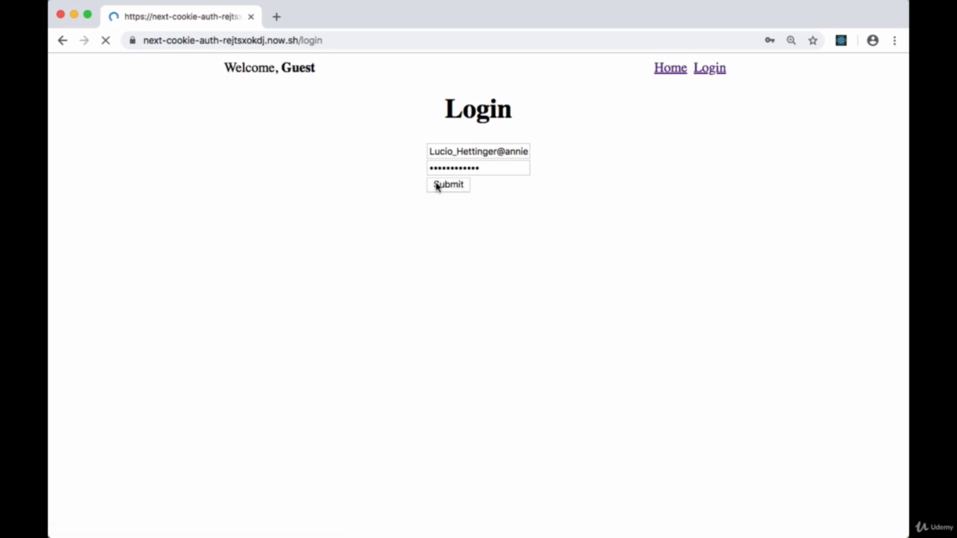
pyautogui.click(448, 184)
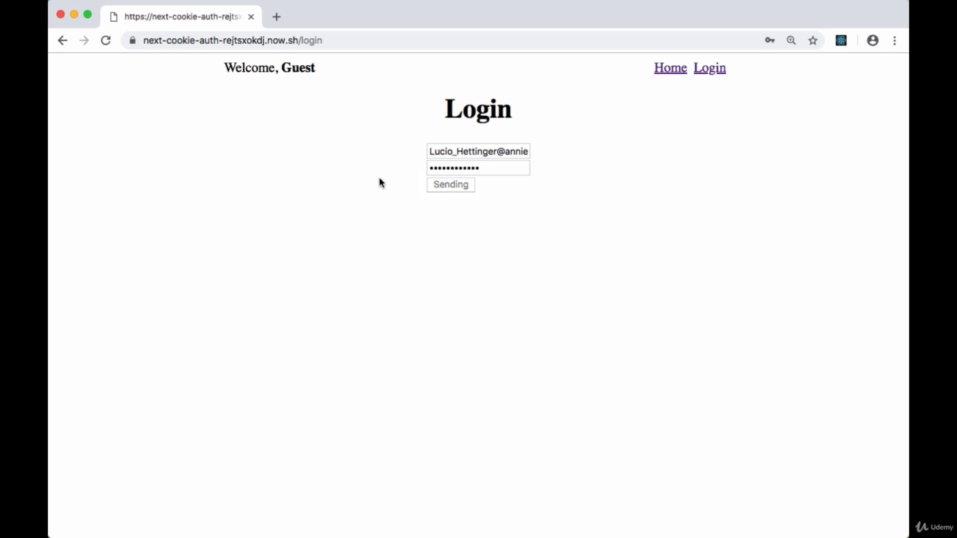
pyautogui.click(450, 185)
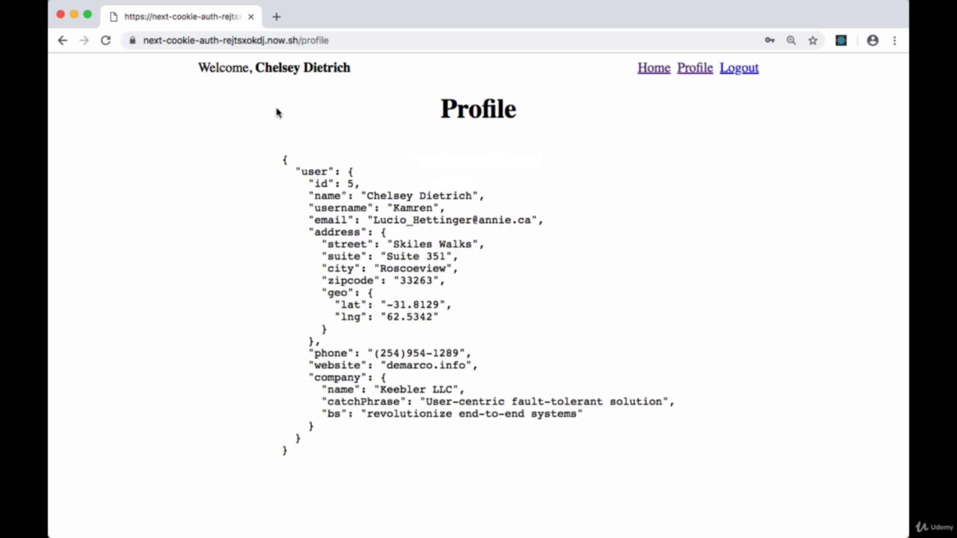
pyautogui.moveTo(393, 184)
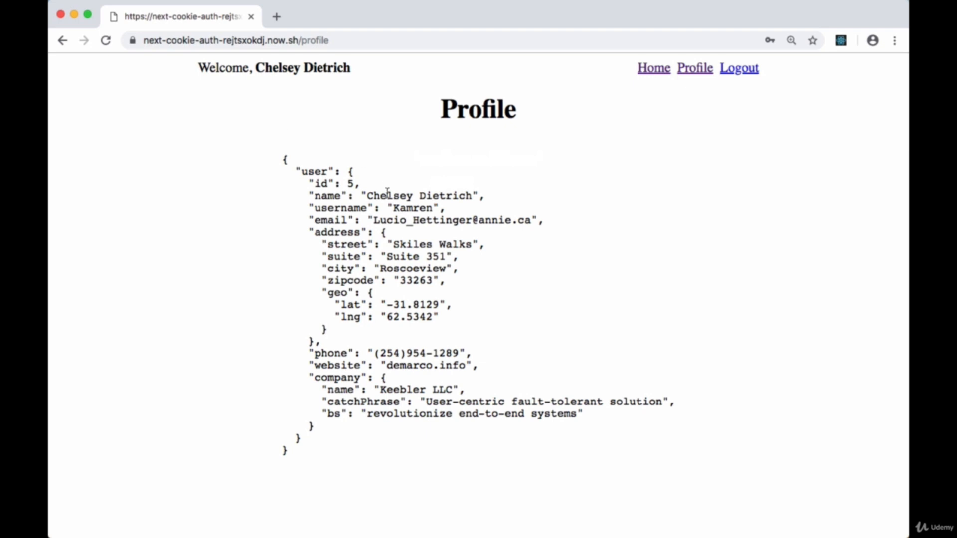
pyautogui.moveTo(278, 197)
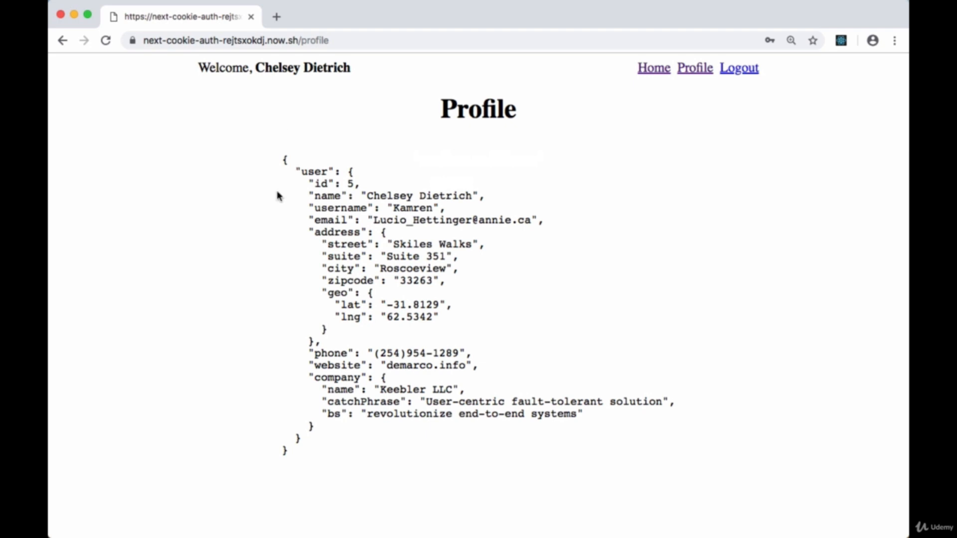
pyautogui.moveTo(272, 214)
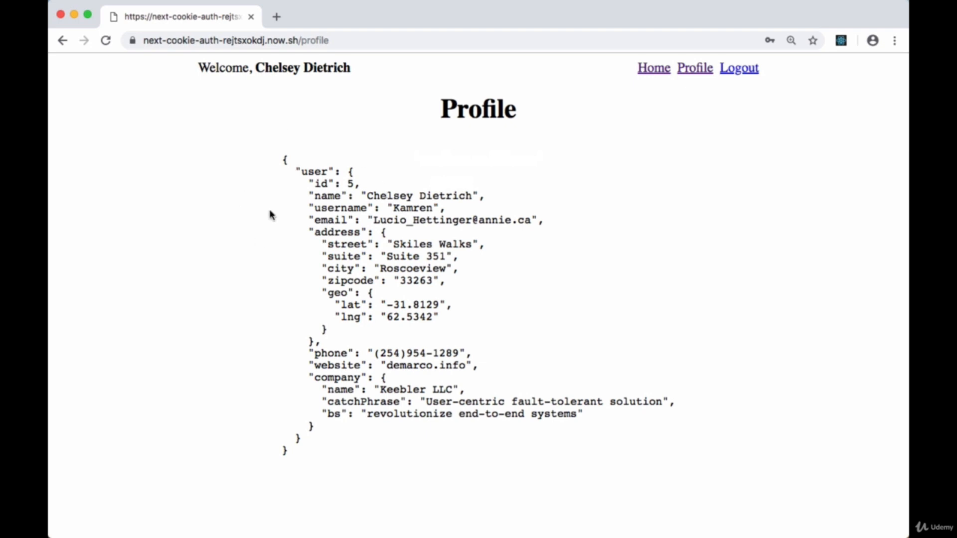
pyautogui.moveTo(262, 227)
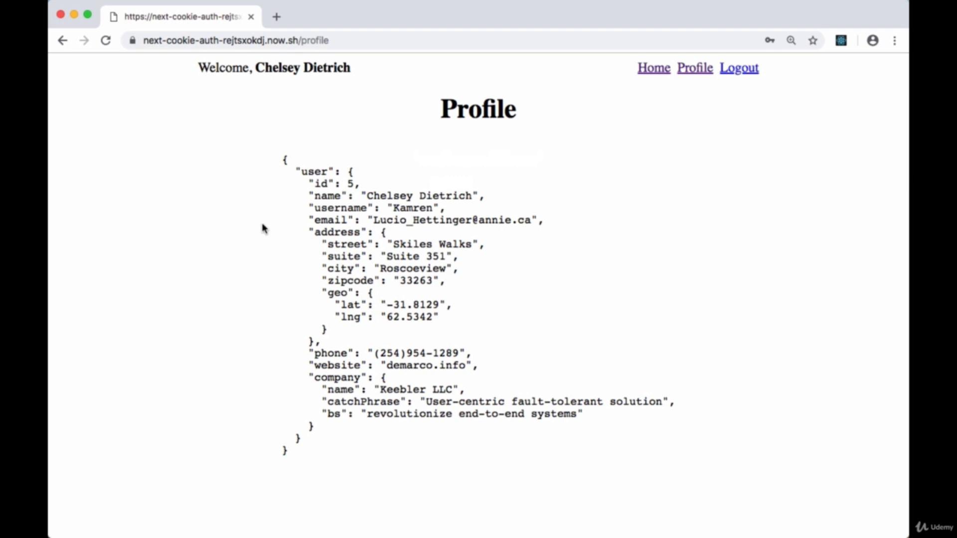
pyautogui.moveTo(270, 243)
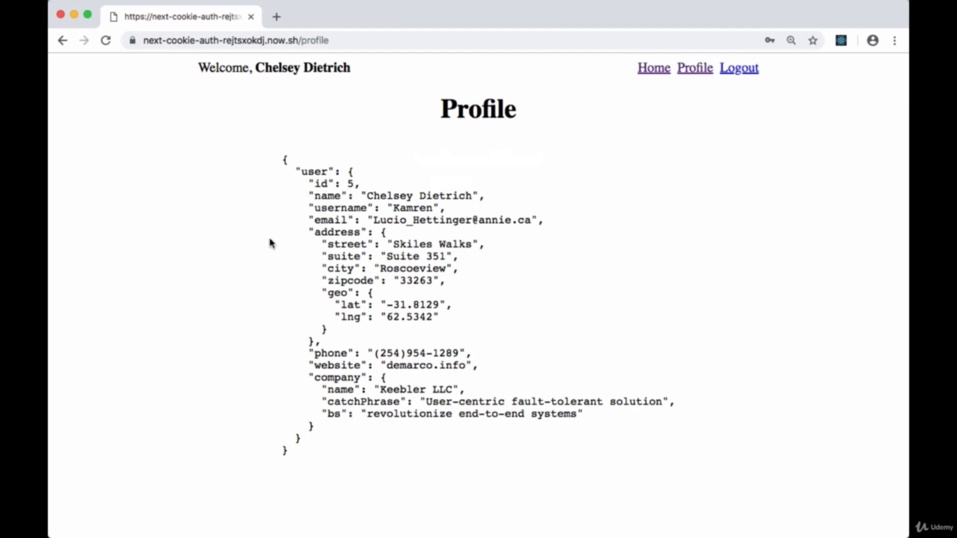
pyautogui.moveTo(214, 292)
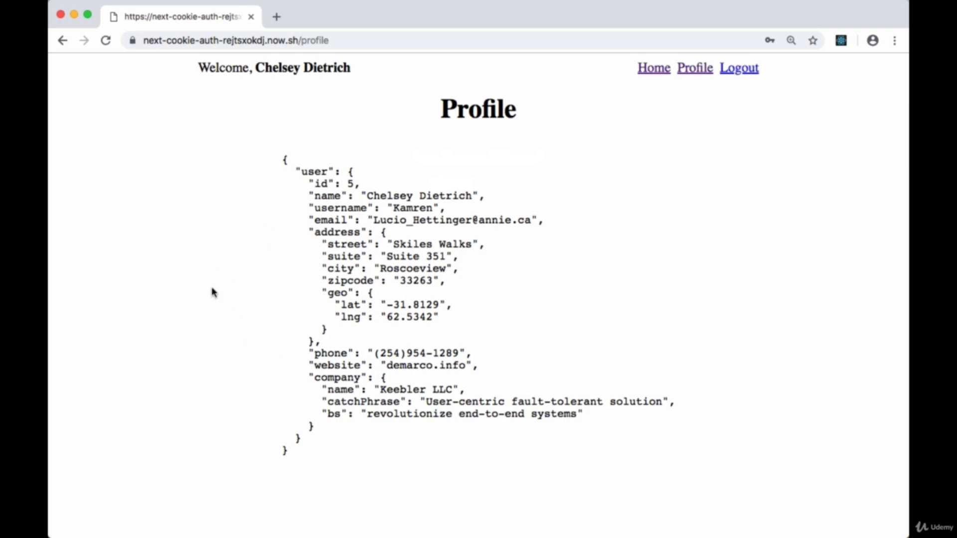
pyautogui.moveTo(278, 317)
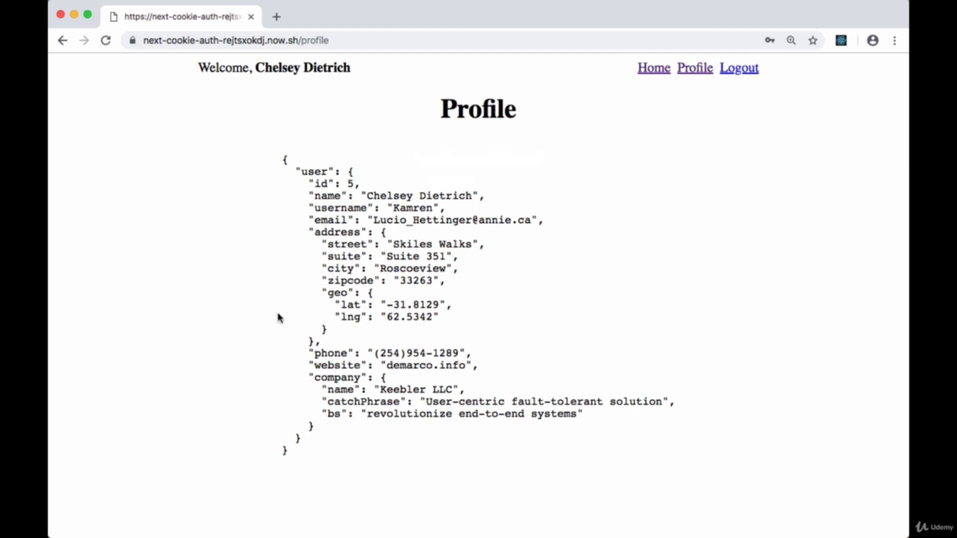
pyautogui.moveTo(410, 364)
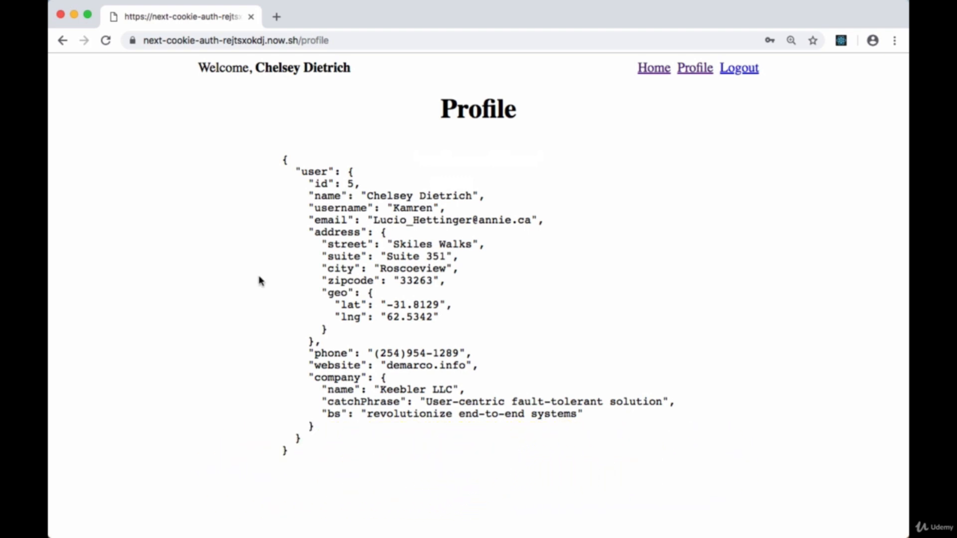
pyautogui.moveTo(342, 369)
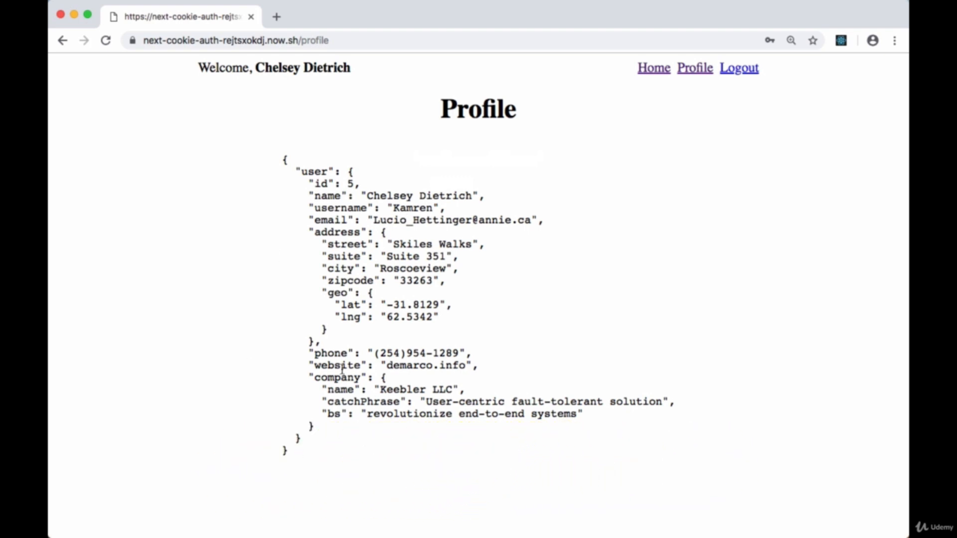
pyautogui.moveTo(406, 233)
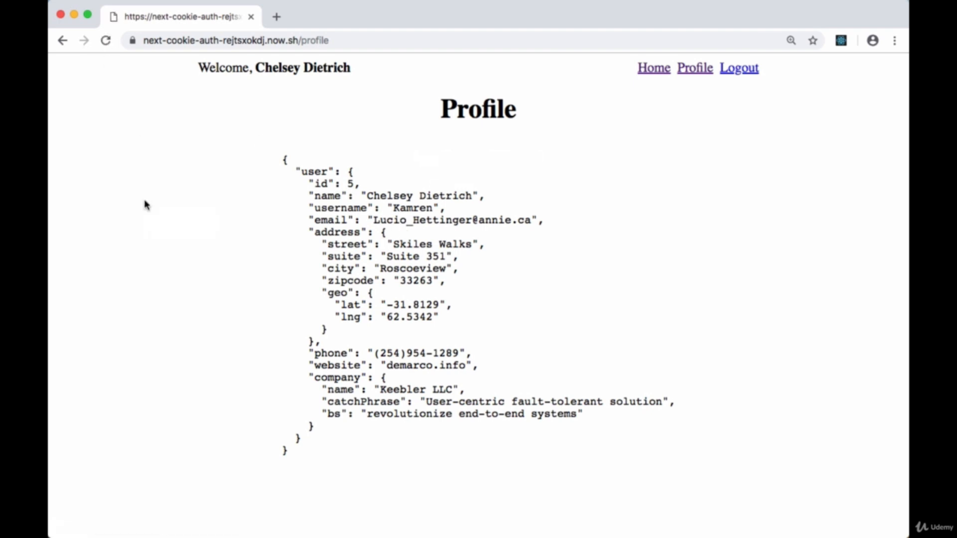
pyautogui.moveTo(277, 208)
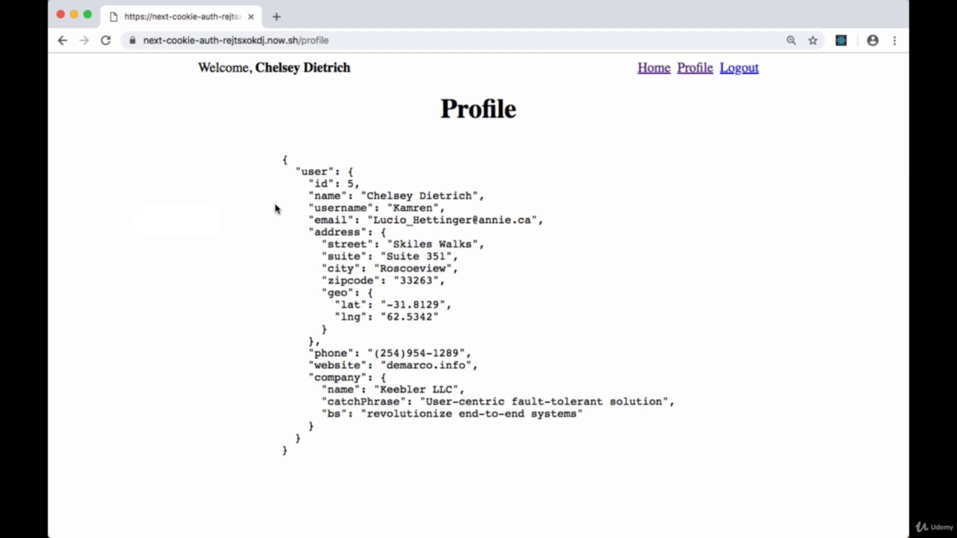
pyautogui.moveTo(276, 256)
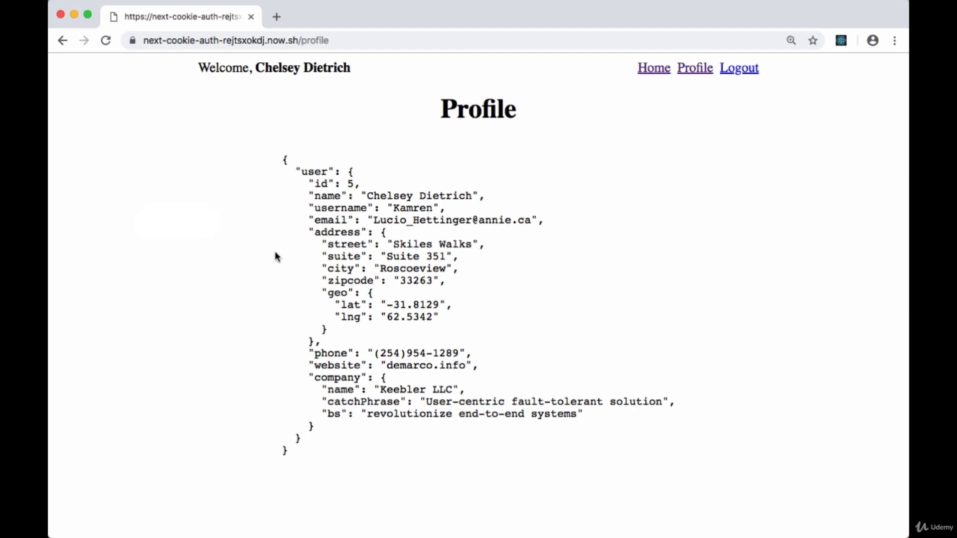
pyautogui.moveTo(558, 91)
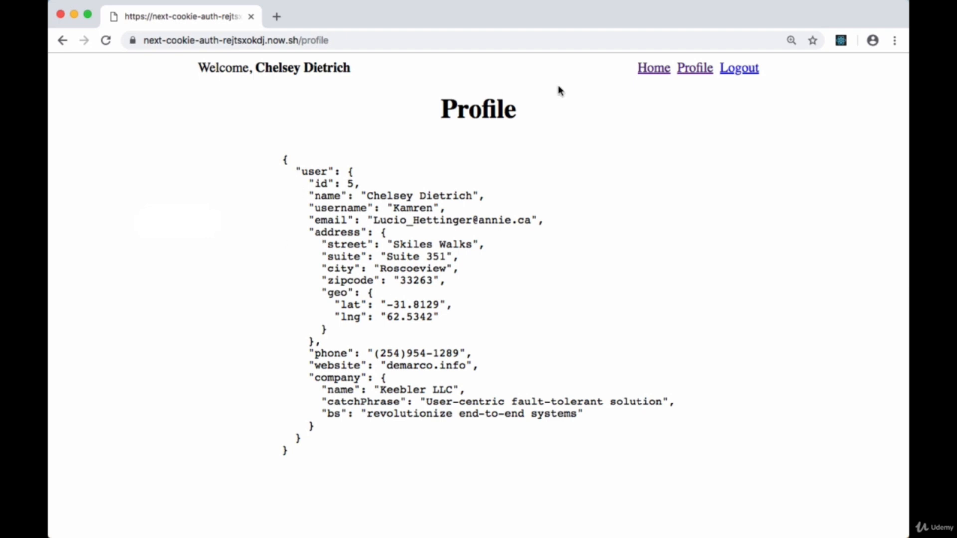
pyautogui.click(653, 68)
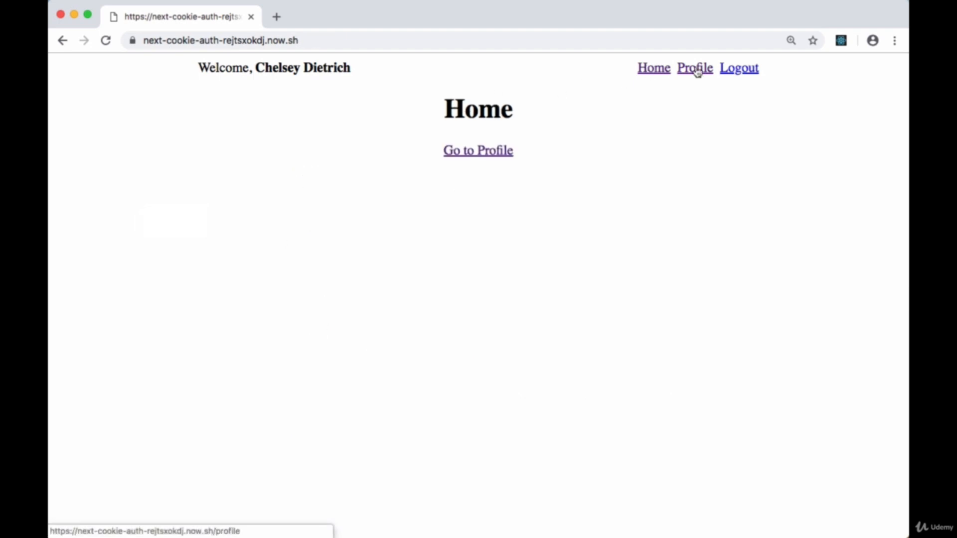
pyautogui.click(693, 67)
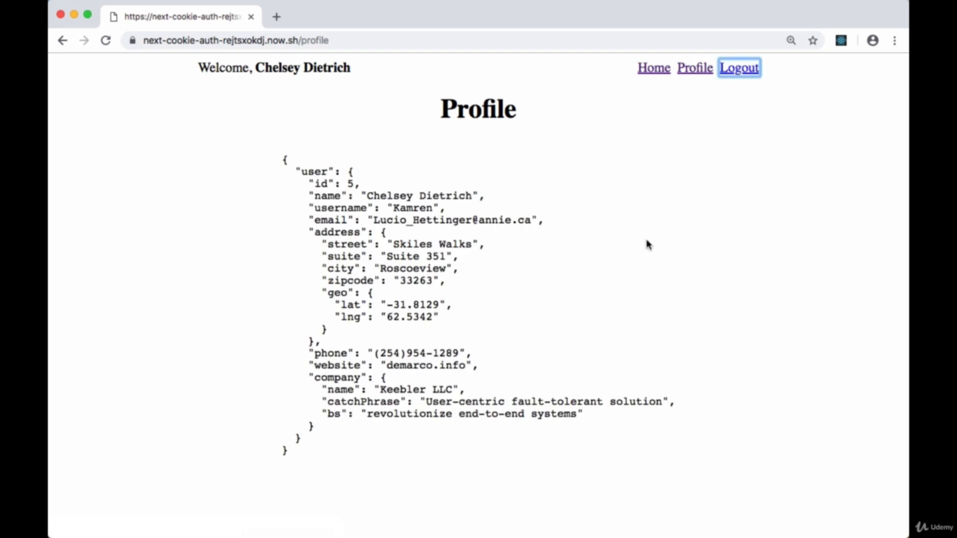
# Log out via the header Logout link so /login greets 'Welcome, Guest'
pyautogui.click(739, 67)
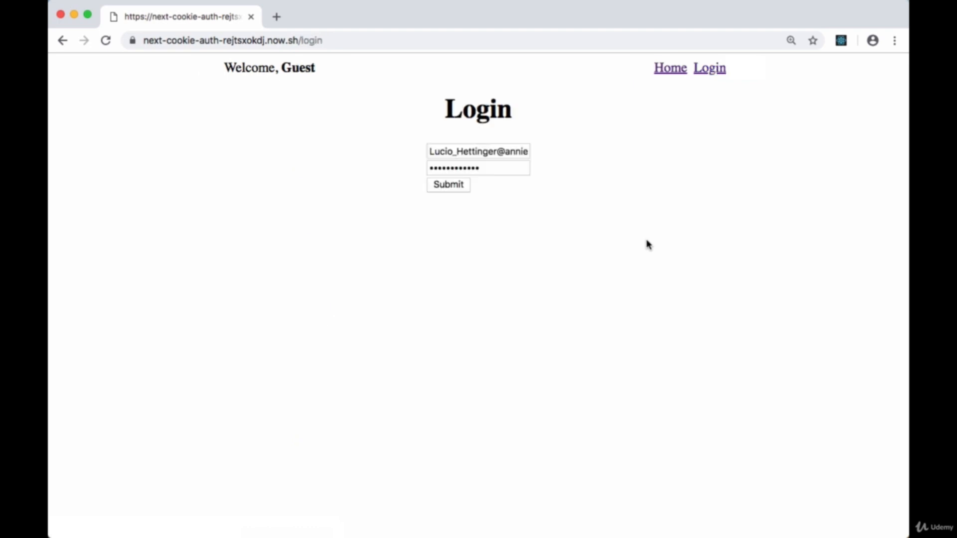
pyautogui.moveTo(578, 160)
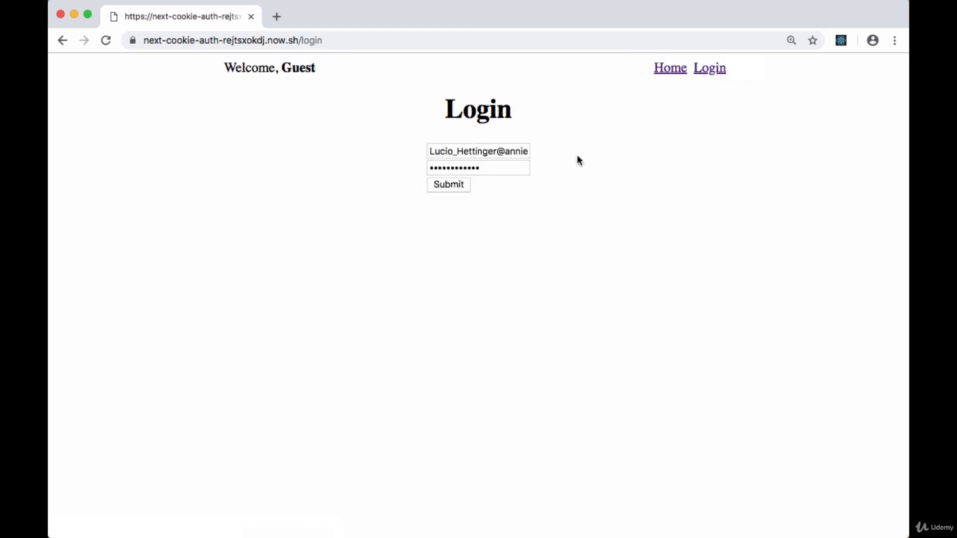
pyautogui.moveTo(648, 85)
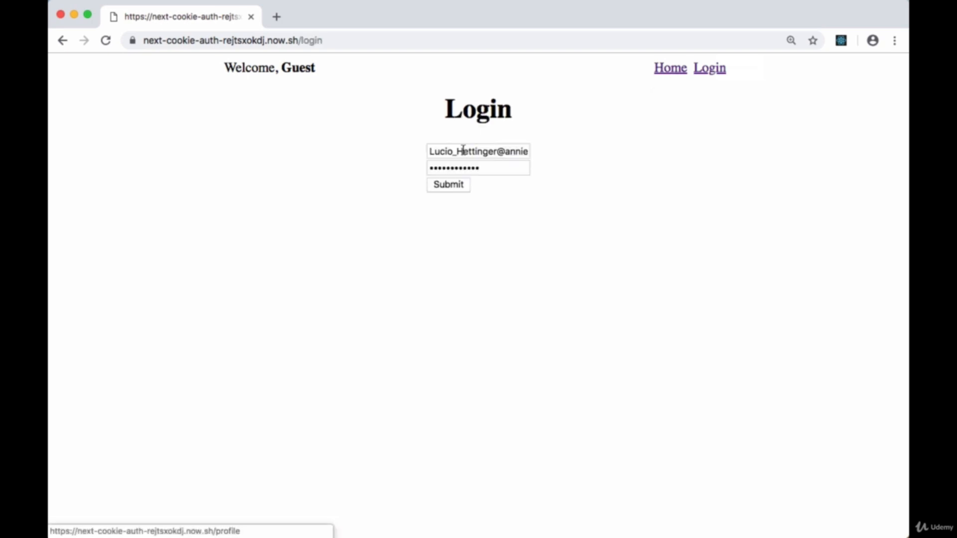
pyautogui.moveTo(503, 139)
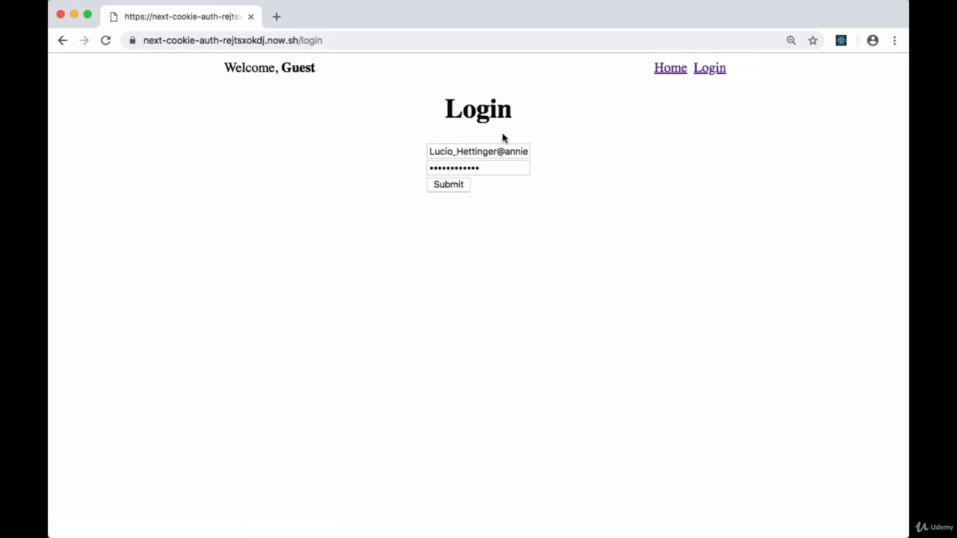